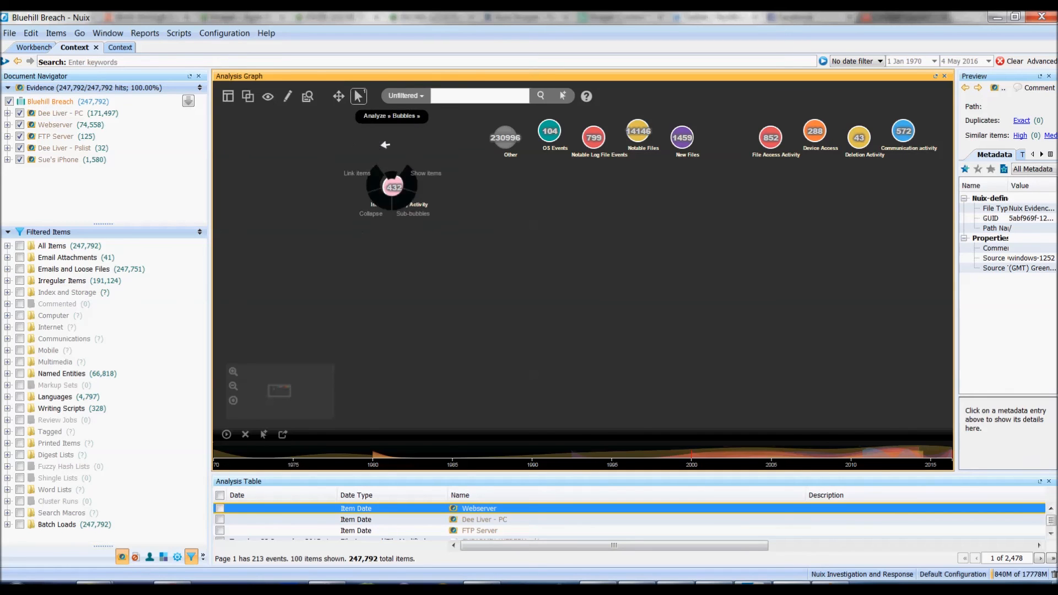
Split Internet History Activity into seven sub-bubbles arranged in a vertical layout
left_click(412, 213)
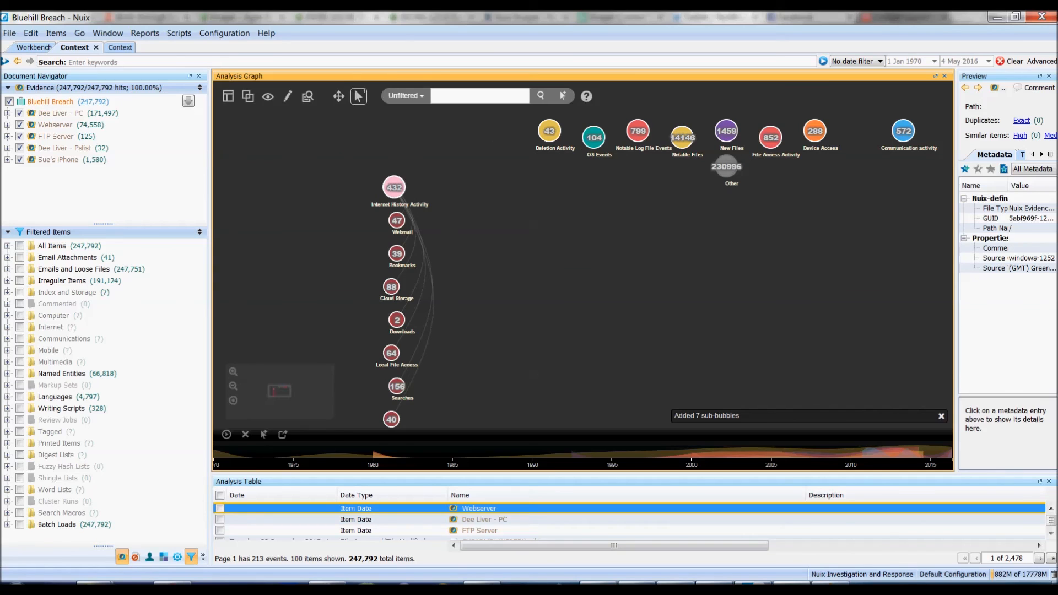
left_click(247, 95)
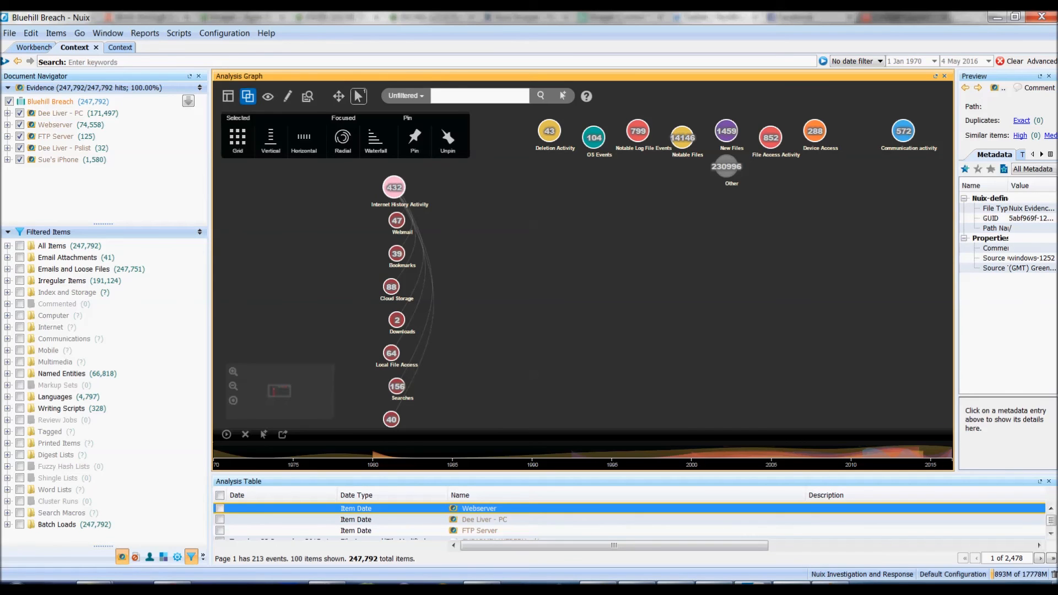
left_click(342, 136)
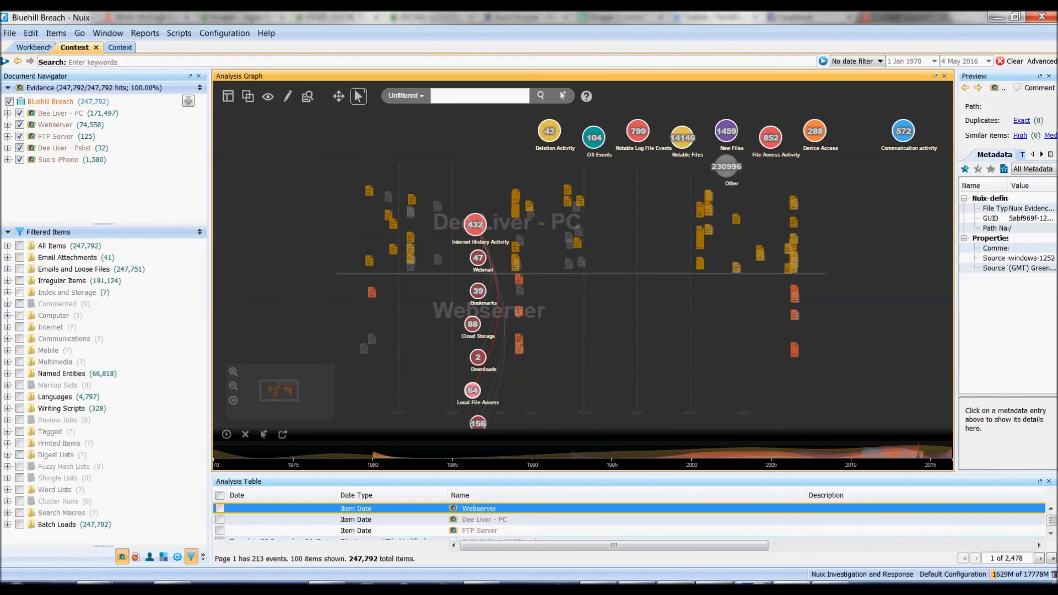
Split File Access Activity and show the 124 Prefetch Files items in a new context
left_click(105, 48)
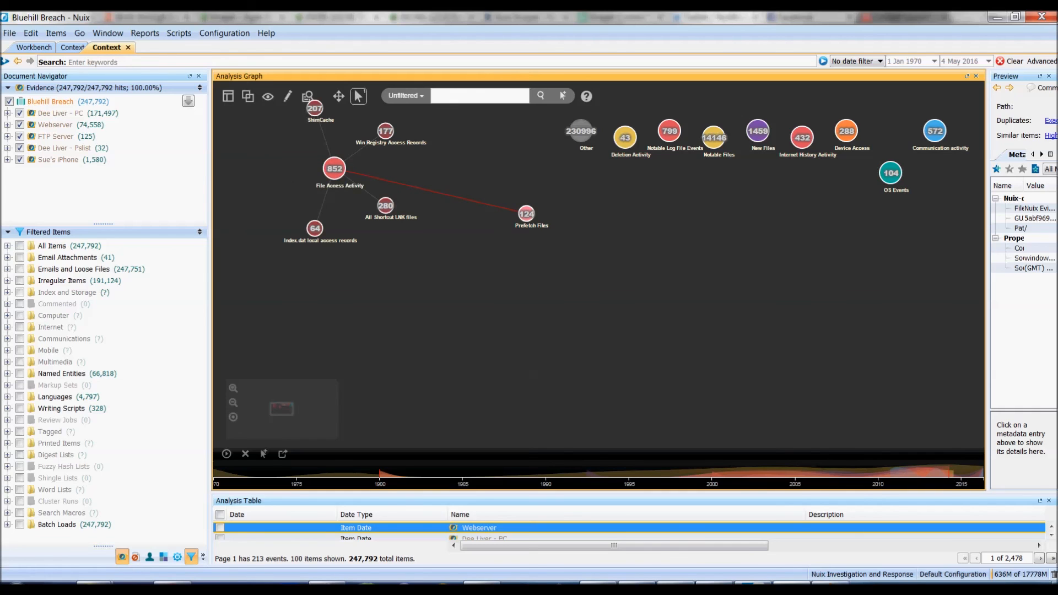
left_click(334, 168)
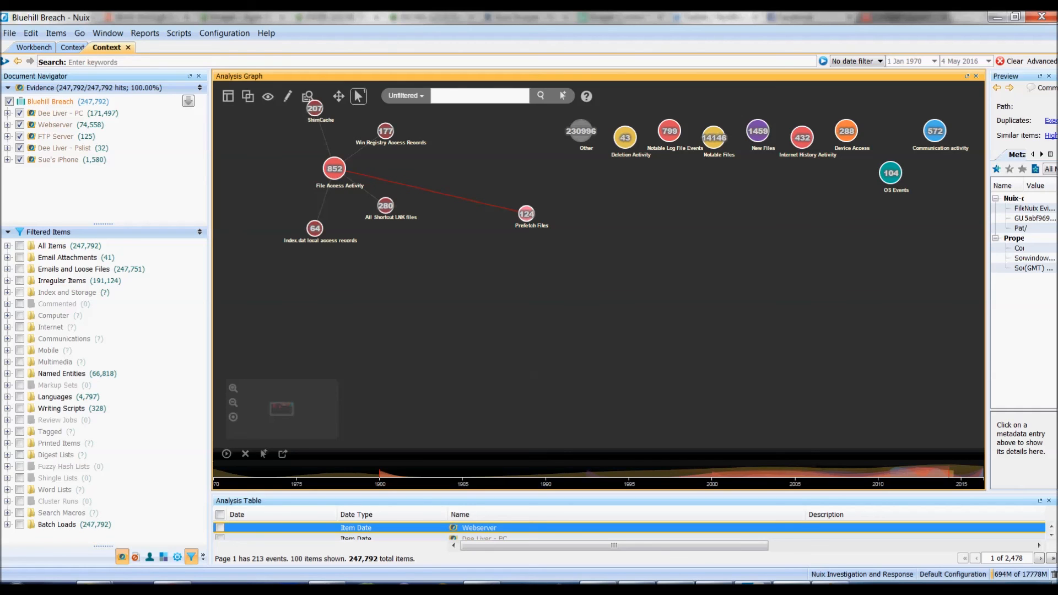
left_click(525, 213)
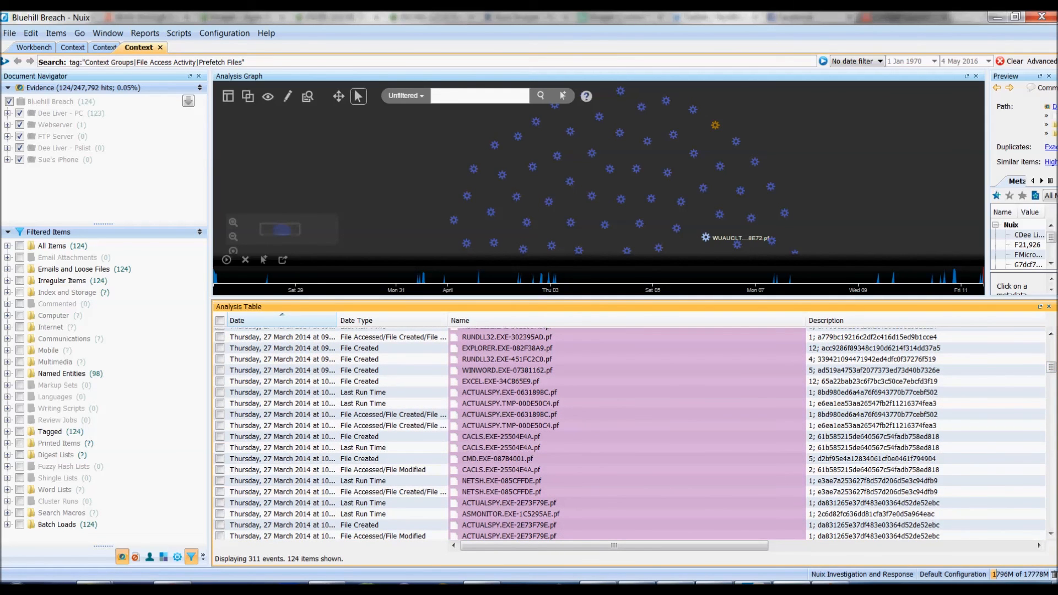
Time-pivot on the ACTUALSPY.EXE prefetch row to list 63 surrounding items
left_click(506, 392)
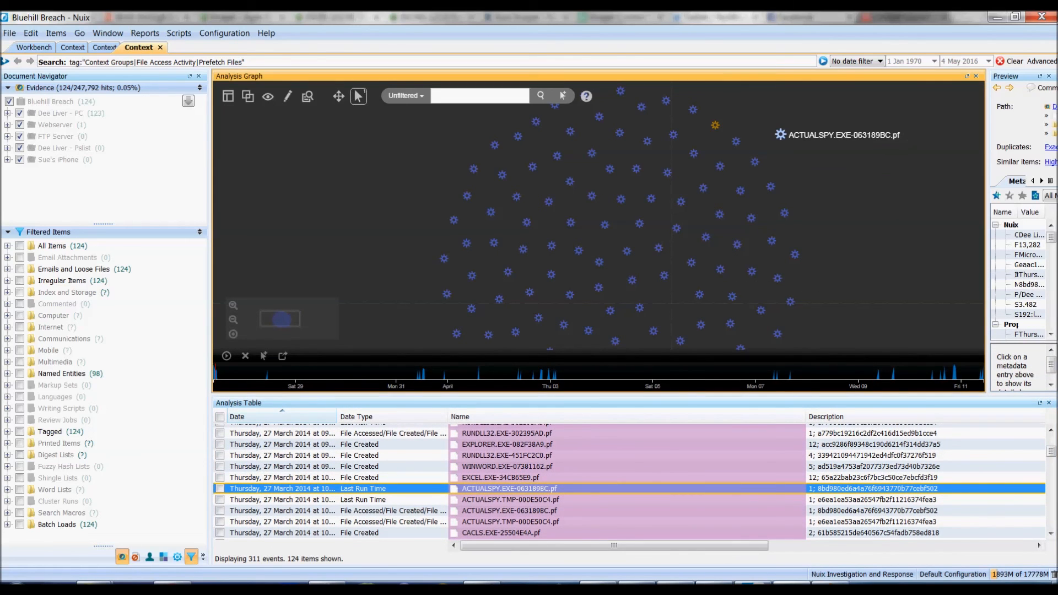
left_click(780, 135)
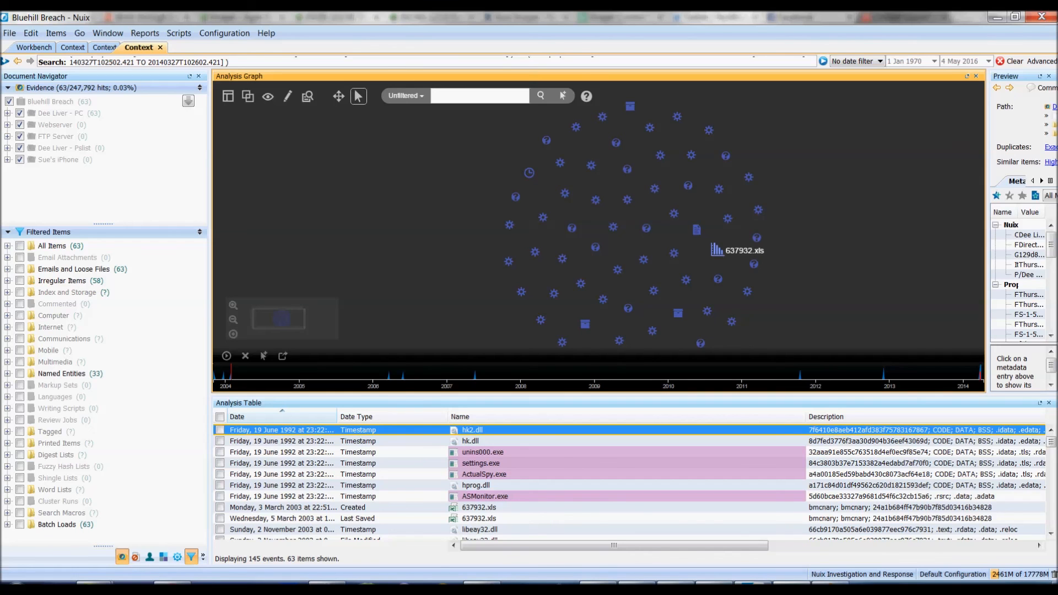
Preview 637932.xls, settings.exe and unins000.exe from the 63-item time window
left_click(717, 251)
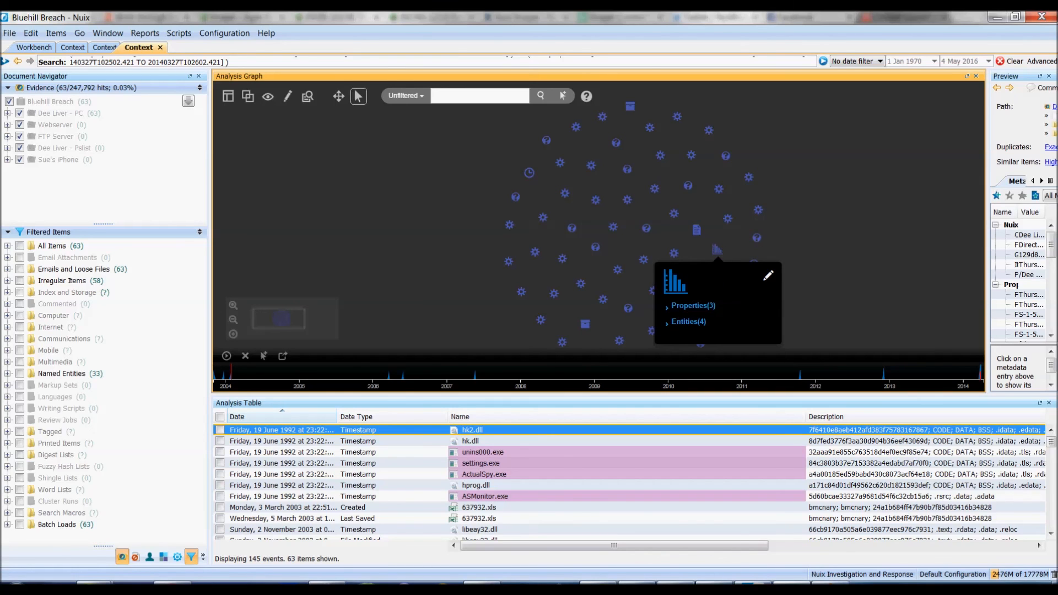
left_click(480, 463)
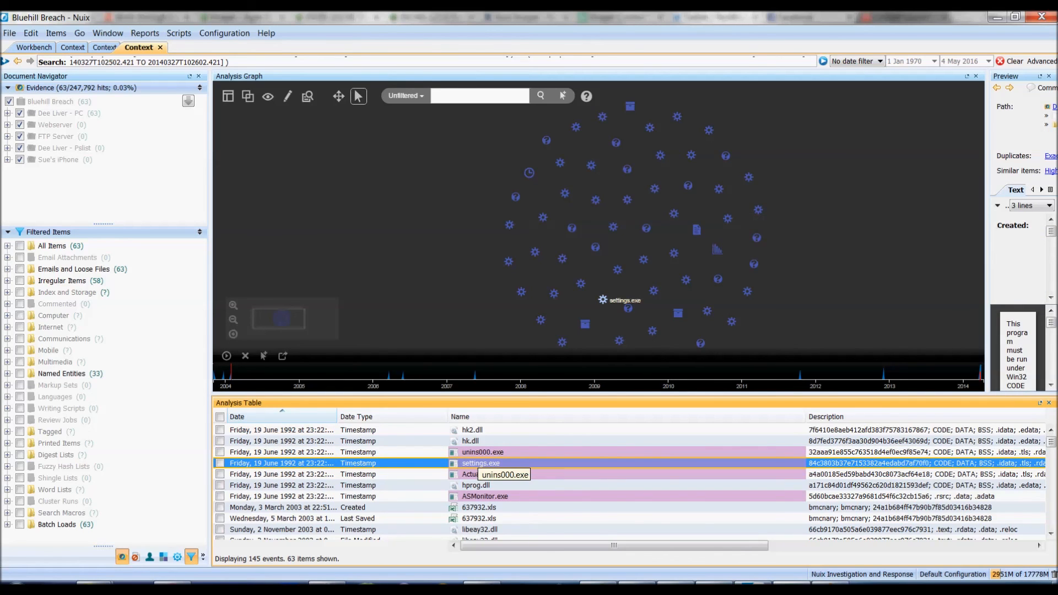
left_click(483, 452)
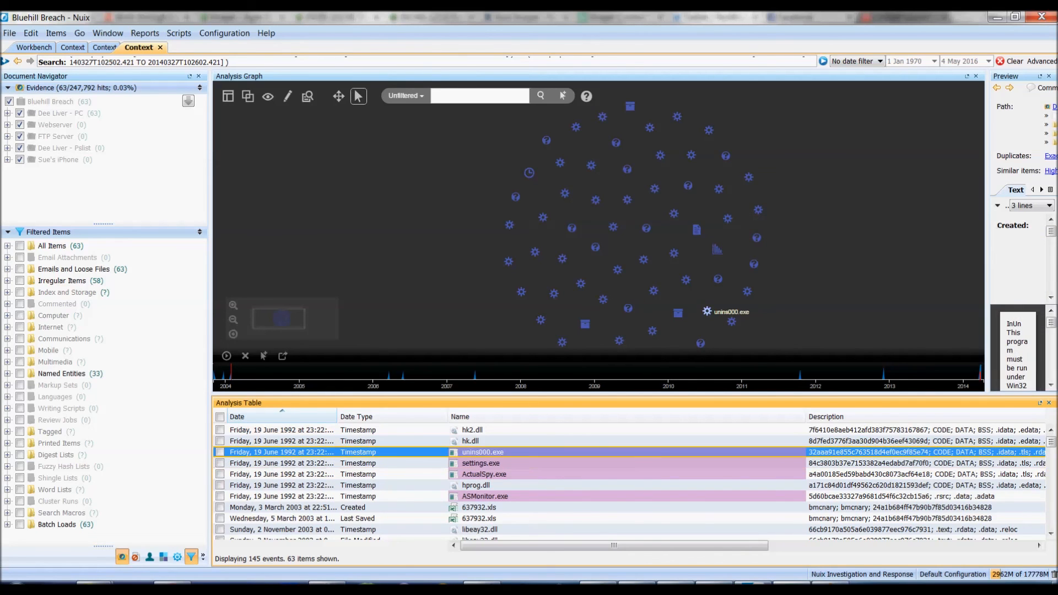
mouse_move(480, 474)
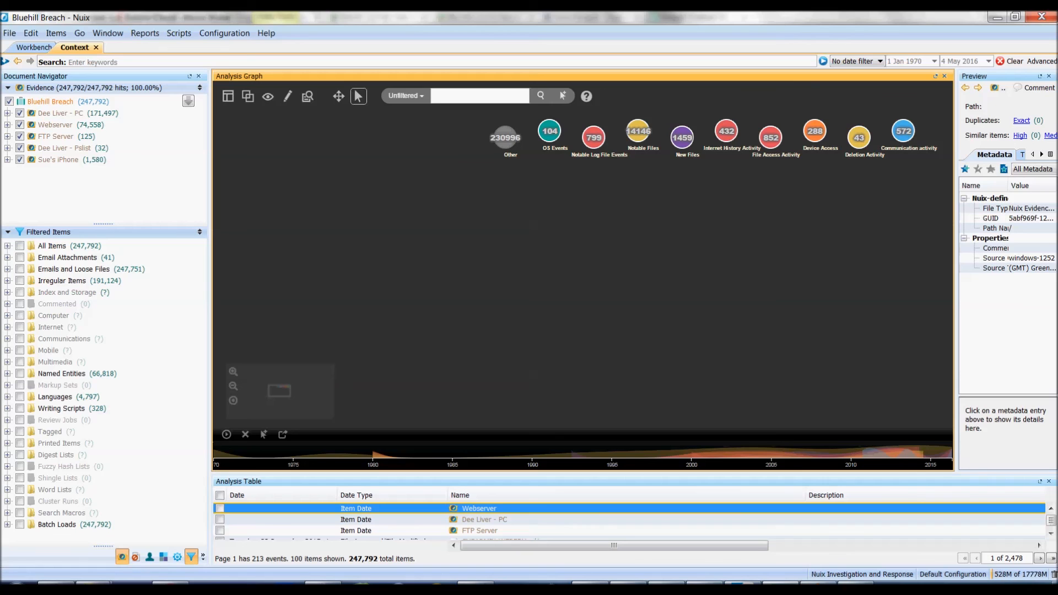
Switch the Analysis Graph to a chord diagram of category overlaps
left_click(268, 95)
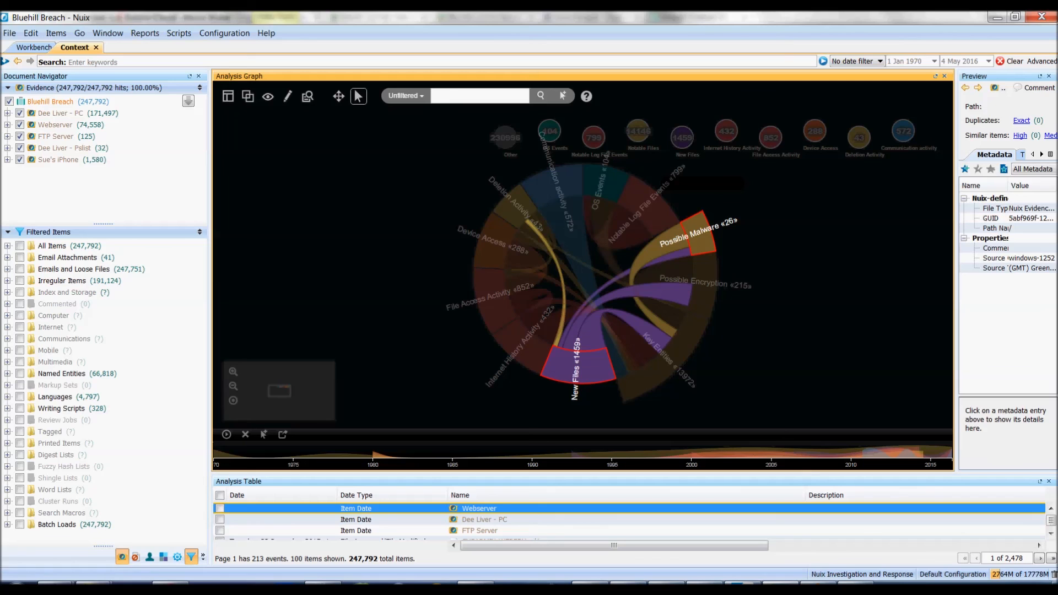
Intersect New Files and Possible Malware, leaving libeay32.dll and ssleay32.dll
left_click(700, 235)
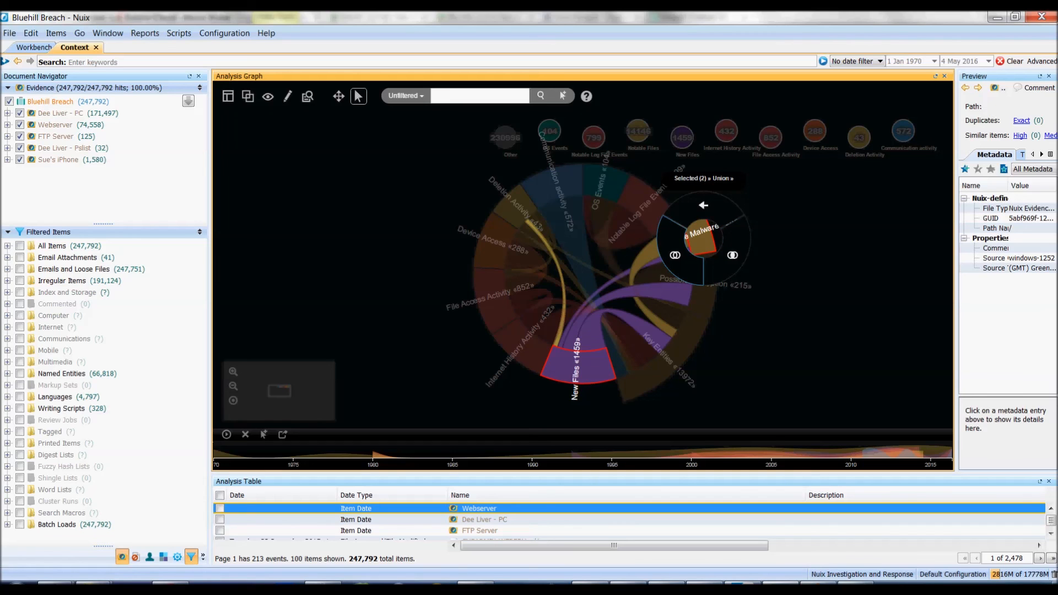
left_click(732, 255)
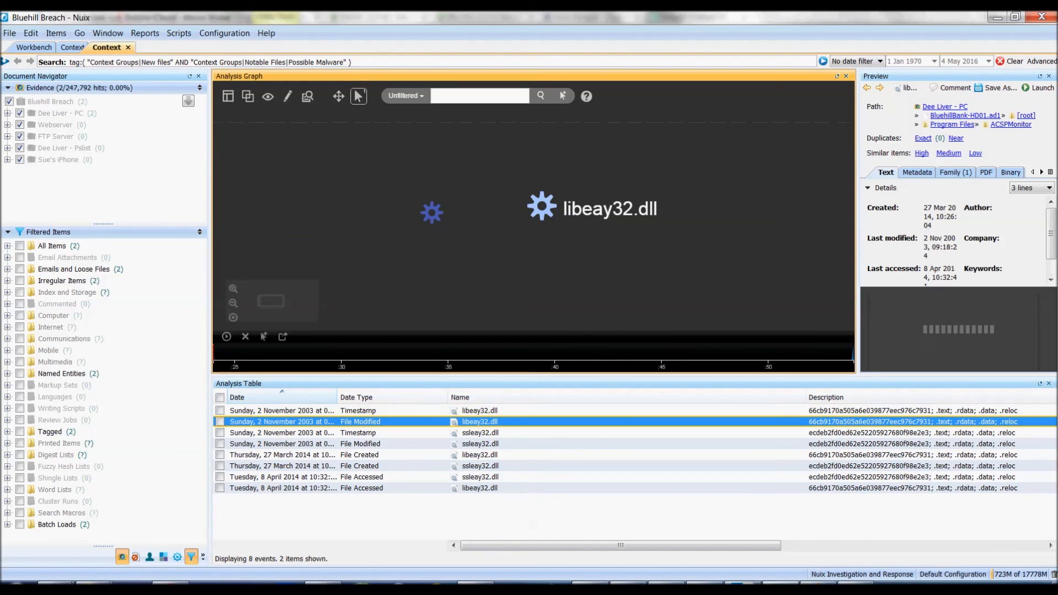
Preview libeay32.dll, view its 3 properties and 42 entities, and bring up pivot options
left_click(540, 207)
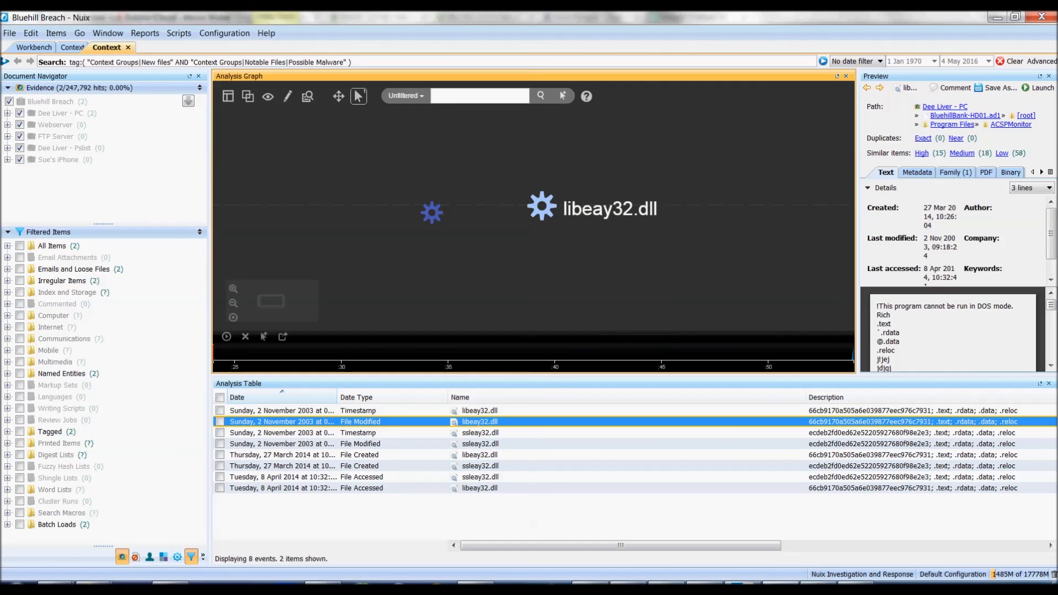
left_click(540, 207)
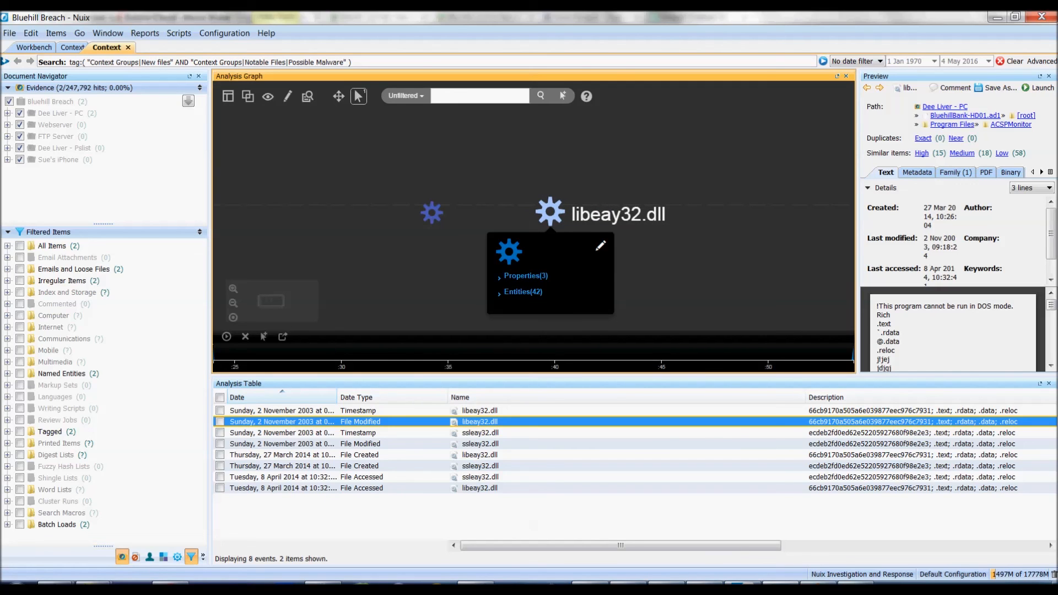
left_click(549, 212)
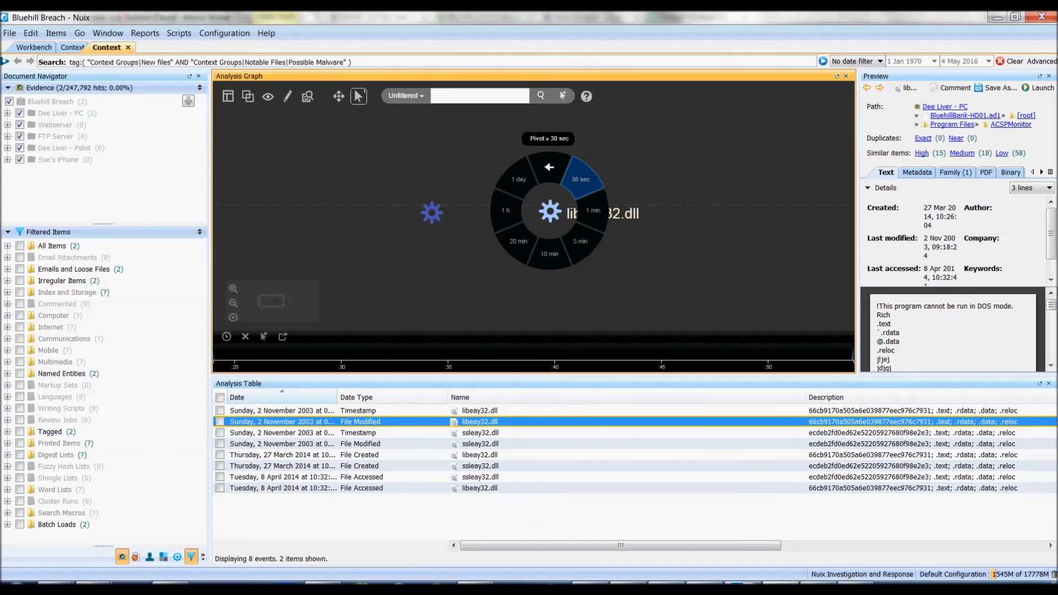
Pivot 30 seconds around libeay32.dll to 101 items, previewing ActualSpy.exe and settings.exe
left_click(579, 179)
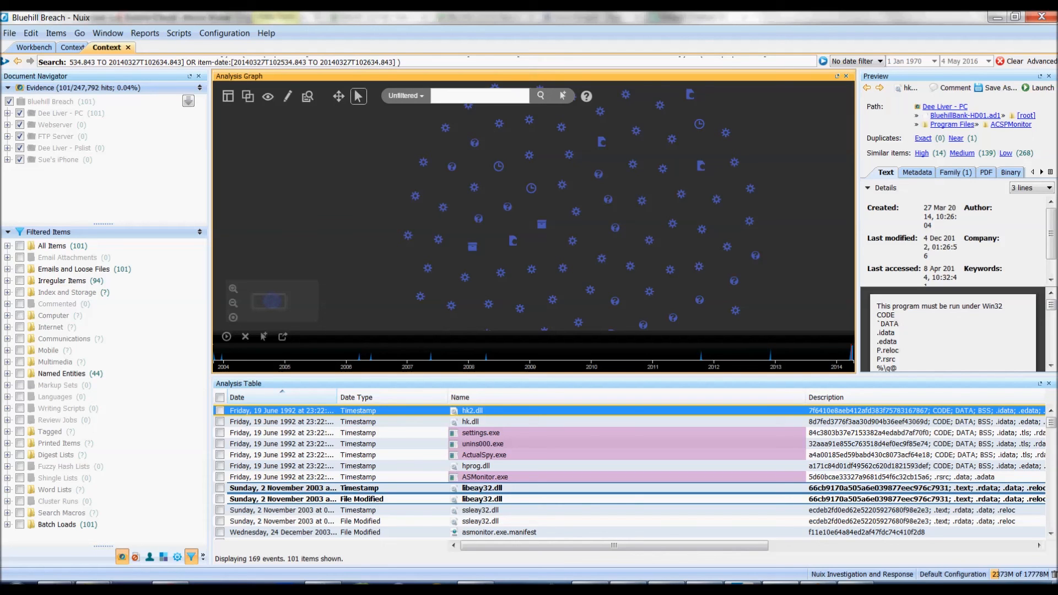
left_click(483, 454)
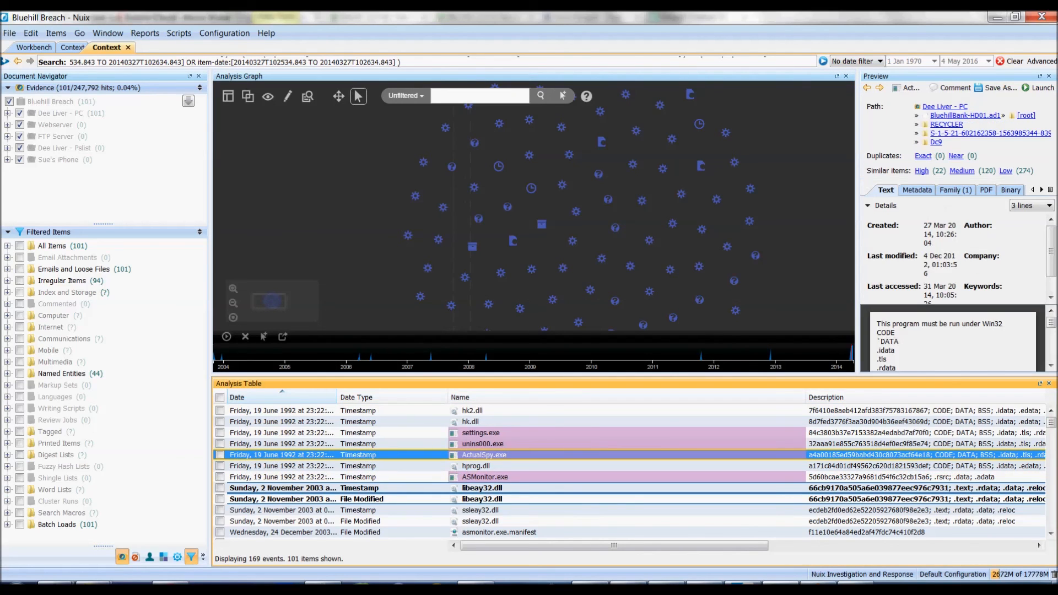
left_click(481, 432)
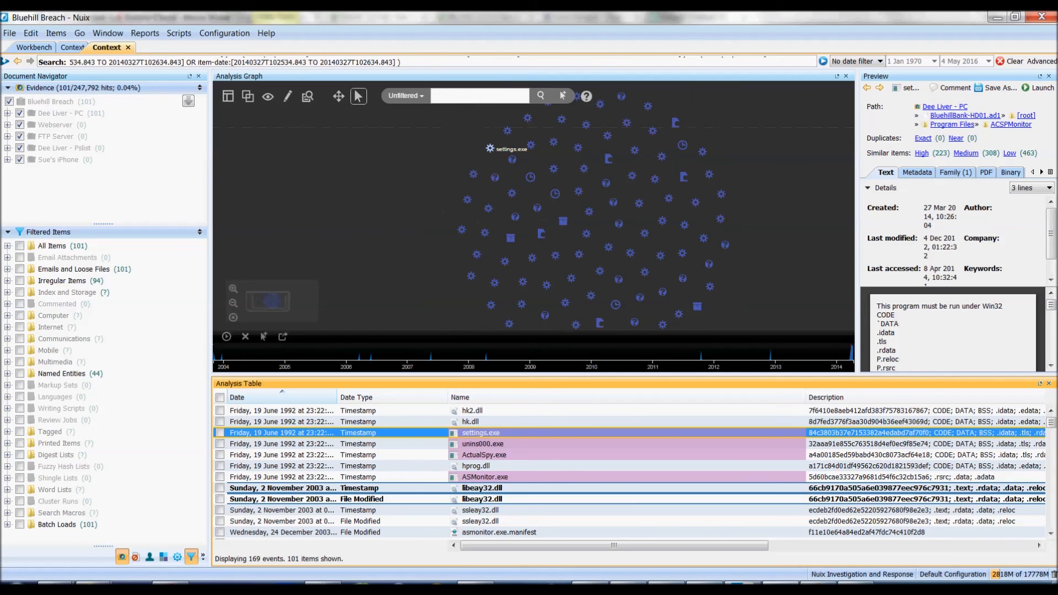